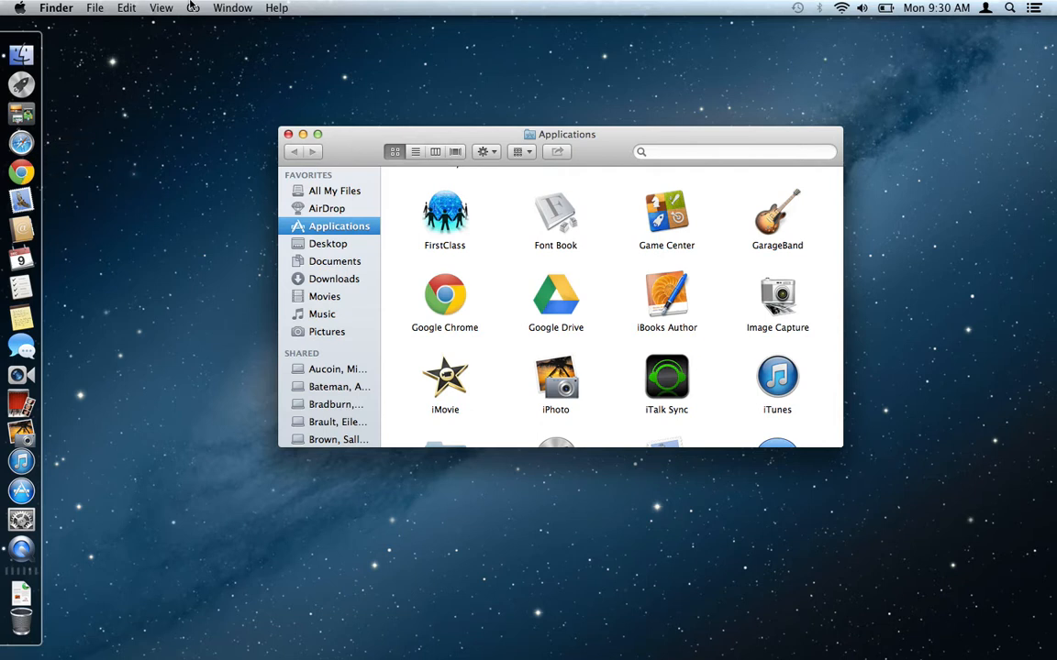
Go to the Applications folder in Finder and launch Google Chrome
click(192, 7)
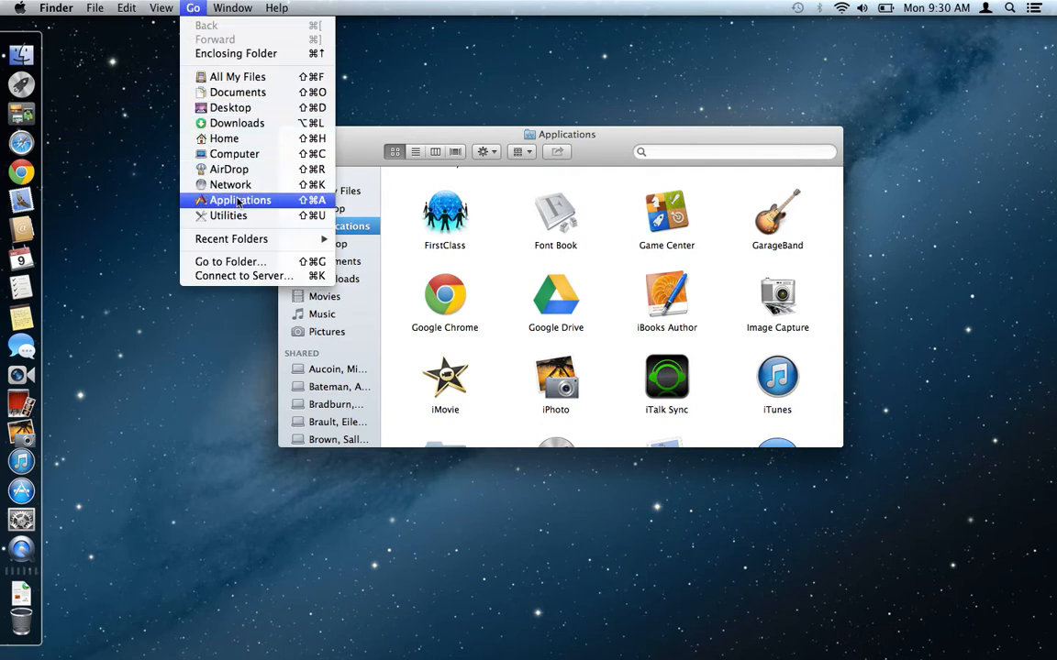
click(240, 200)
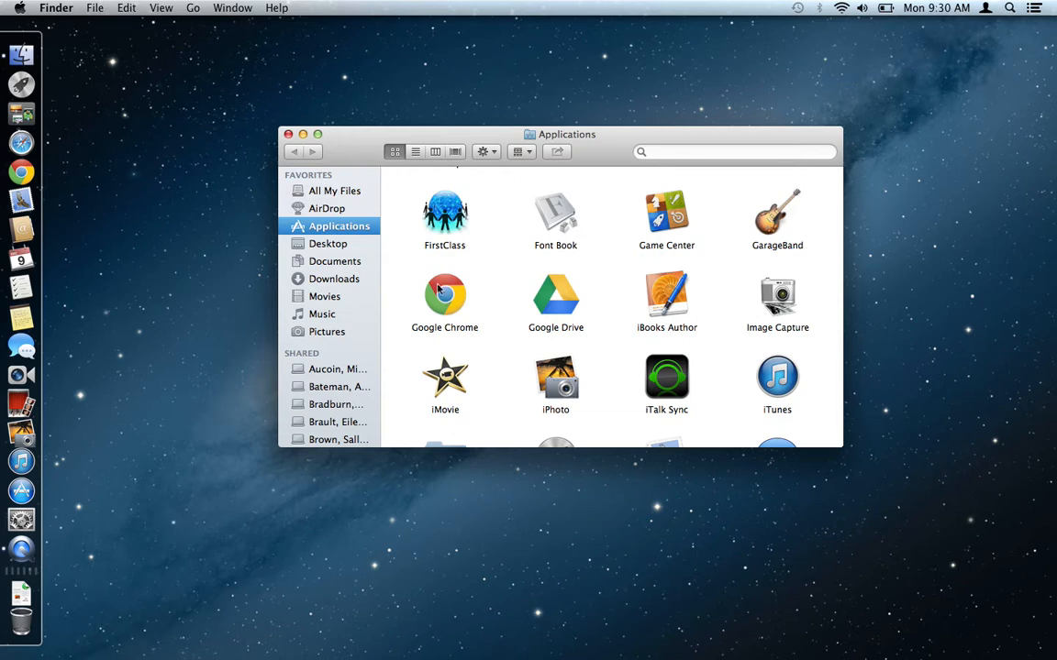
click(444, 296)
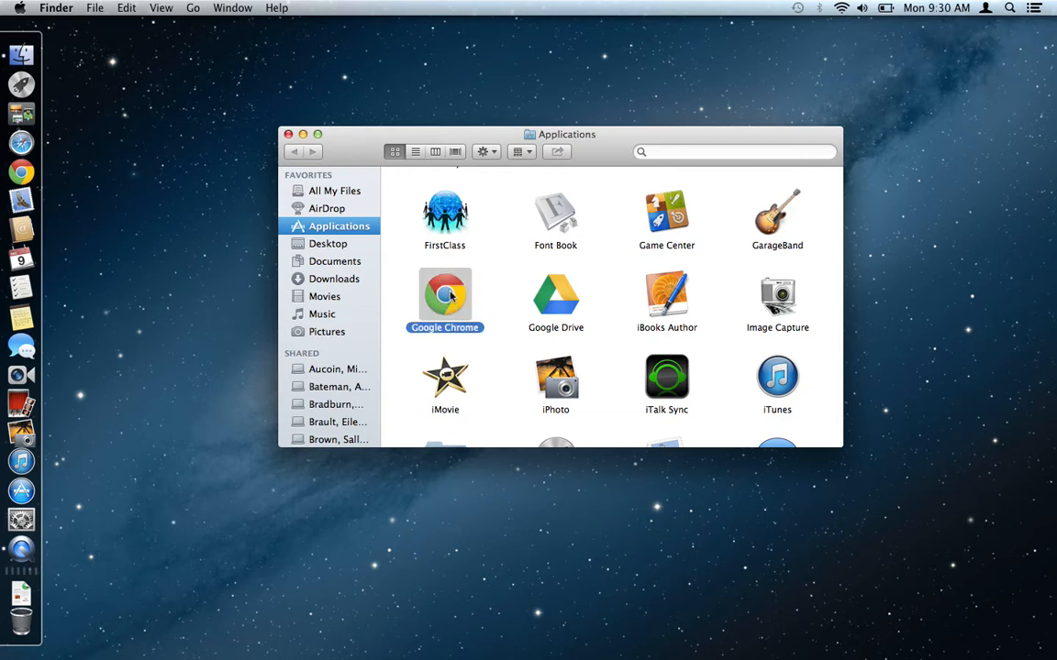
double_click(445, 296)
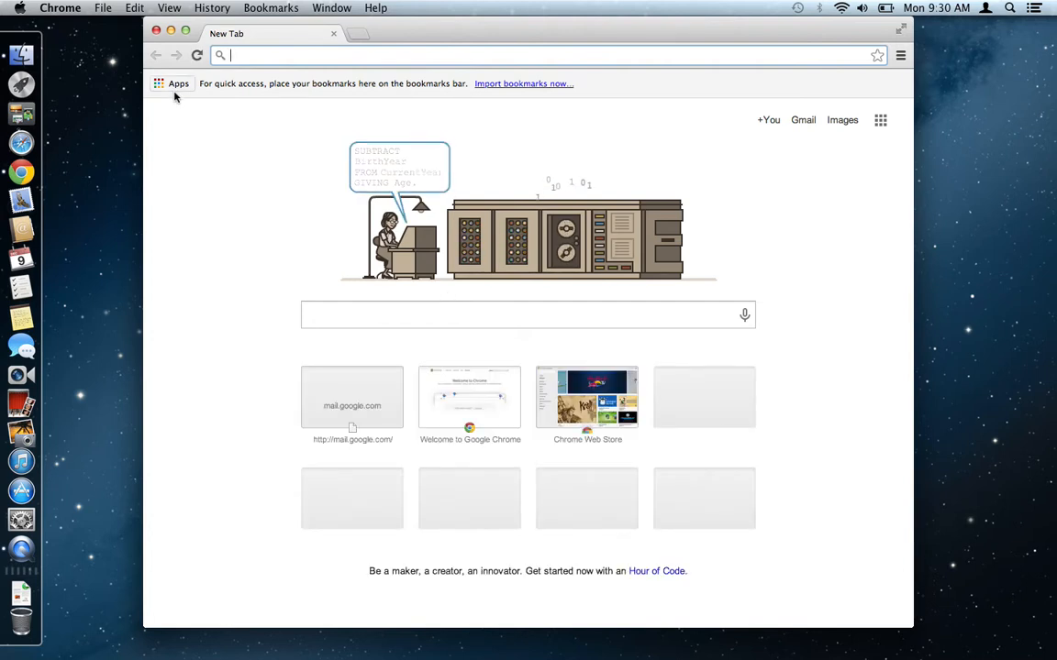
mouse_move(178, 83)
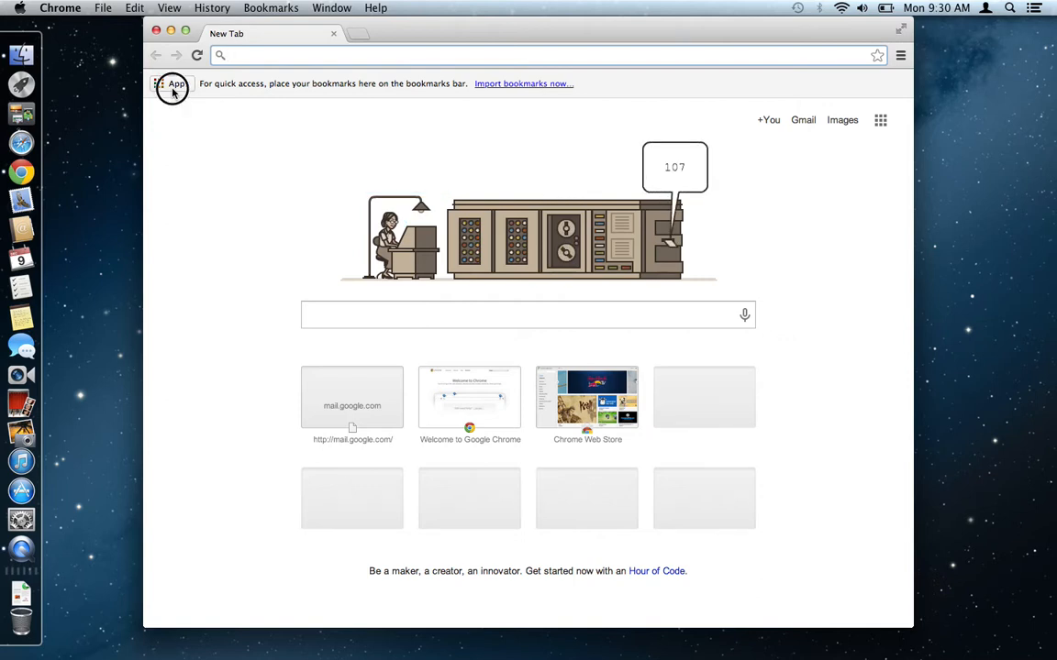
Open the Apps page from the bookmarks bar and launch the Gmail app
click(173, 84)
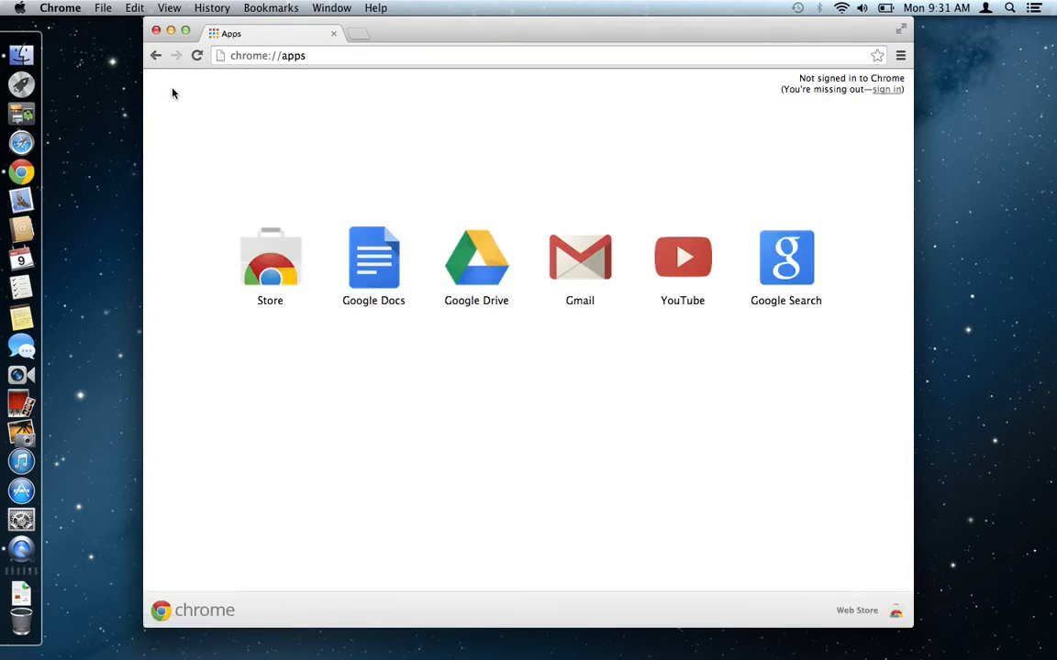
mouse_move(538, 355)
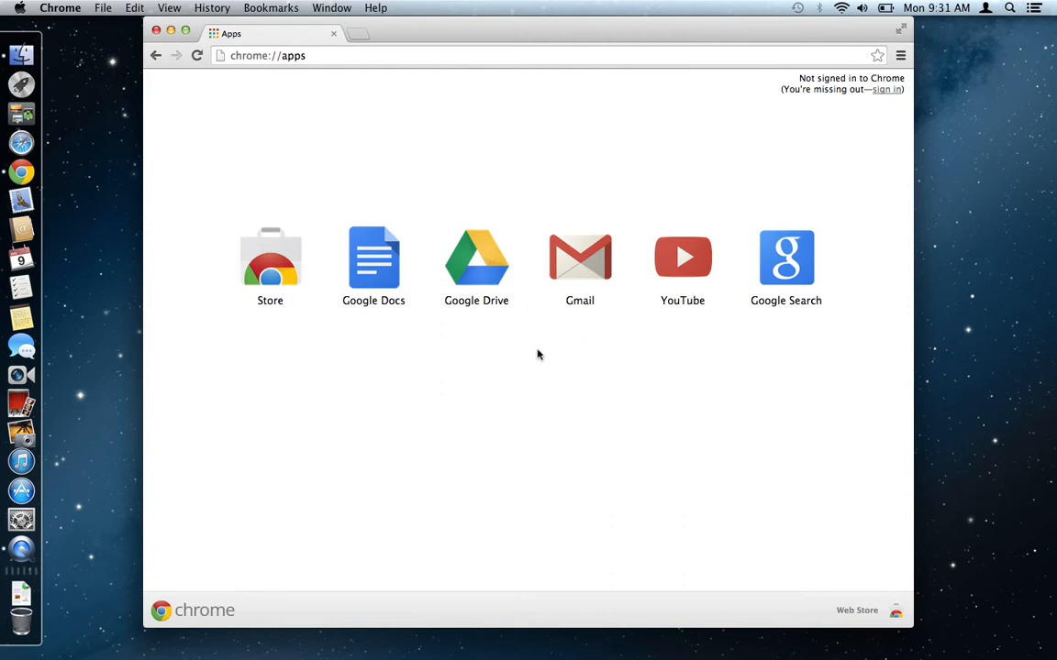
mouse_move(572, 296)
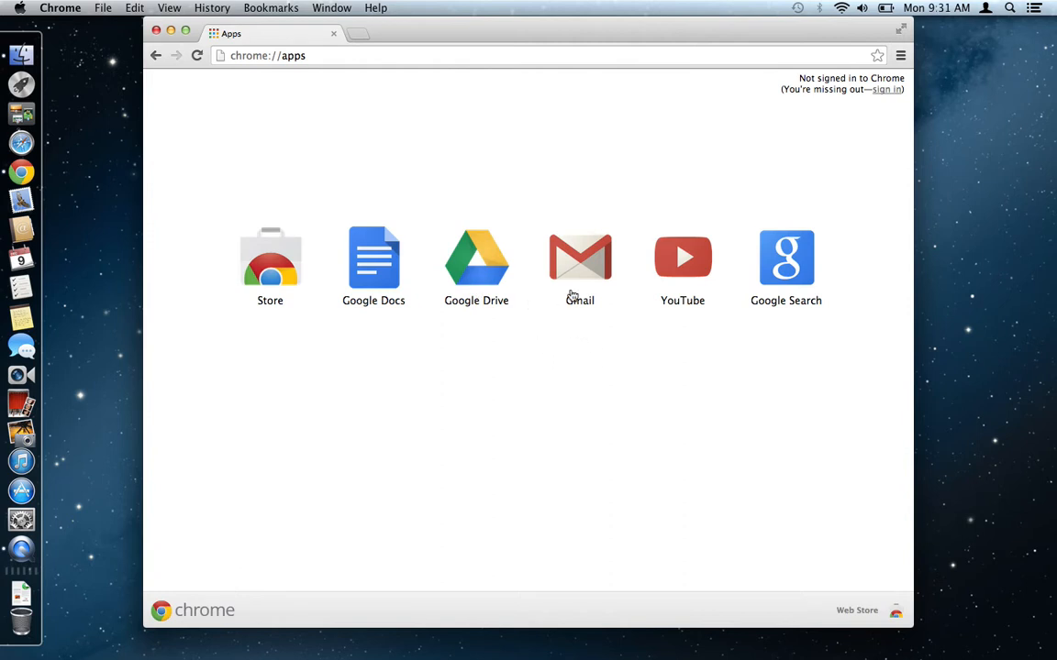
mouse_move(580, 262)
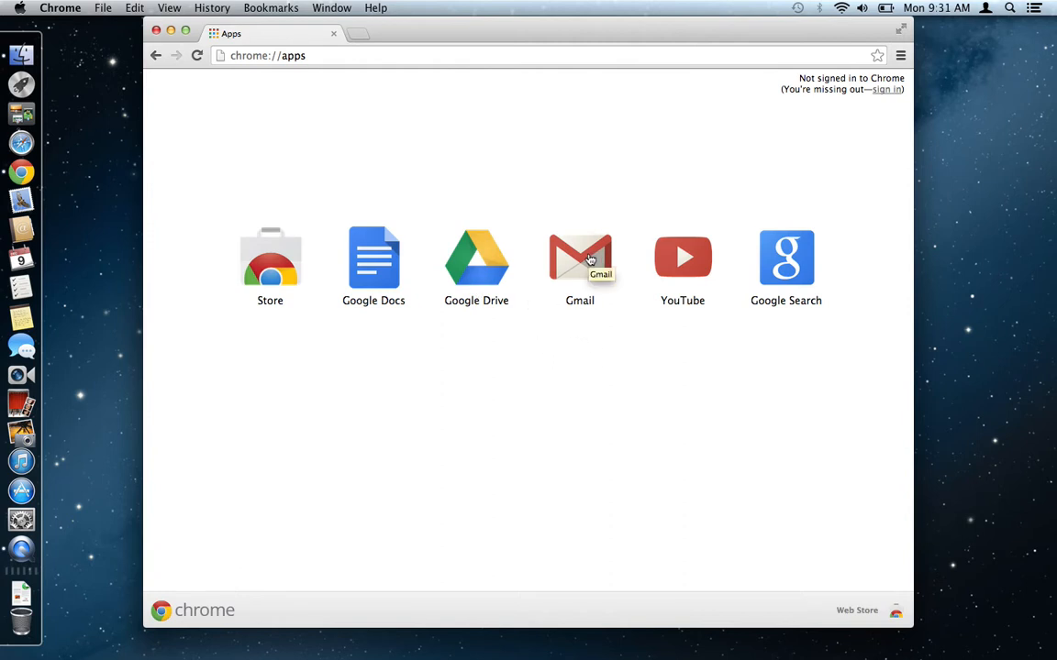
click(579, 258)
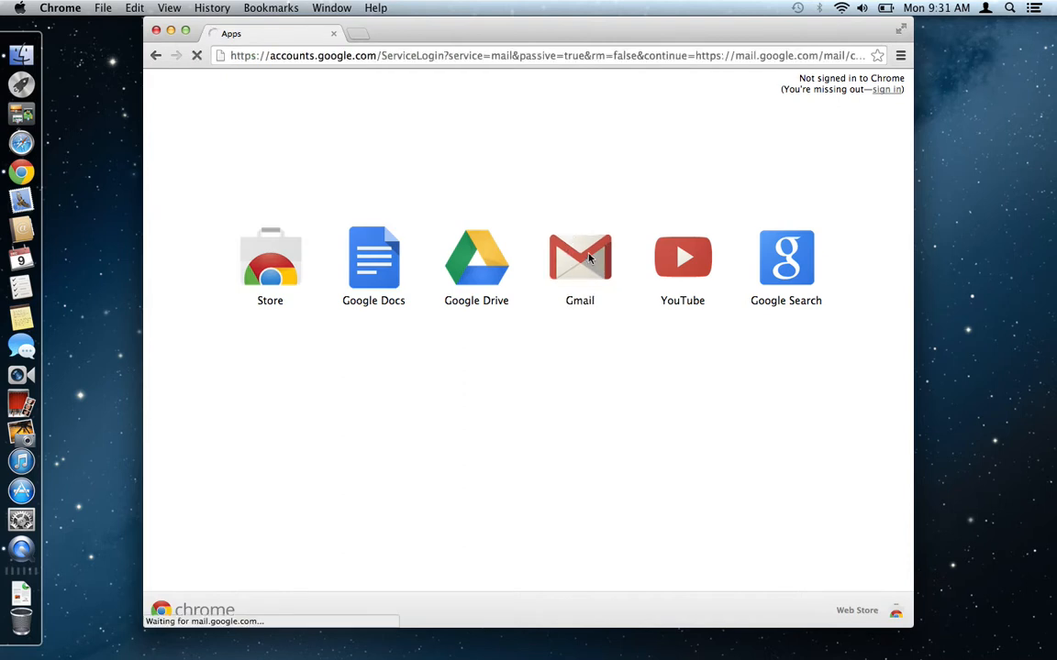
click(579, 258)
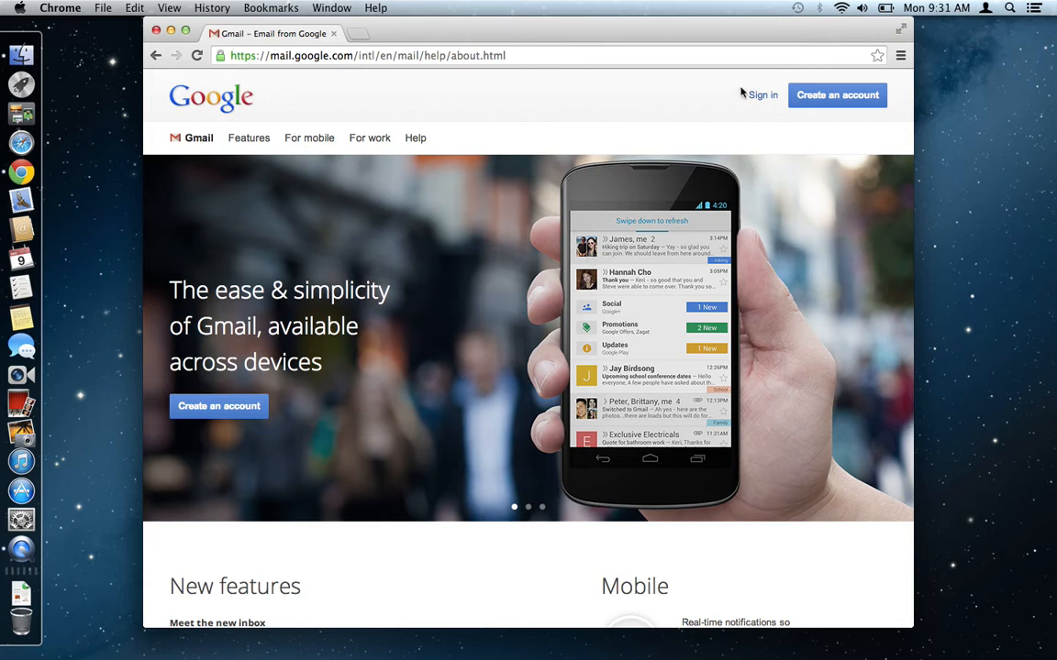
mouse_move(762, 95)
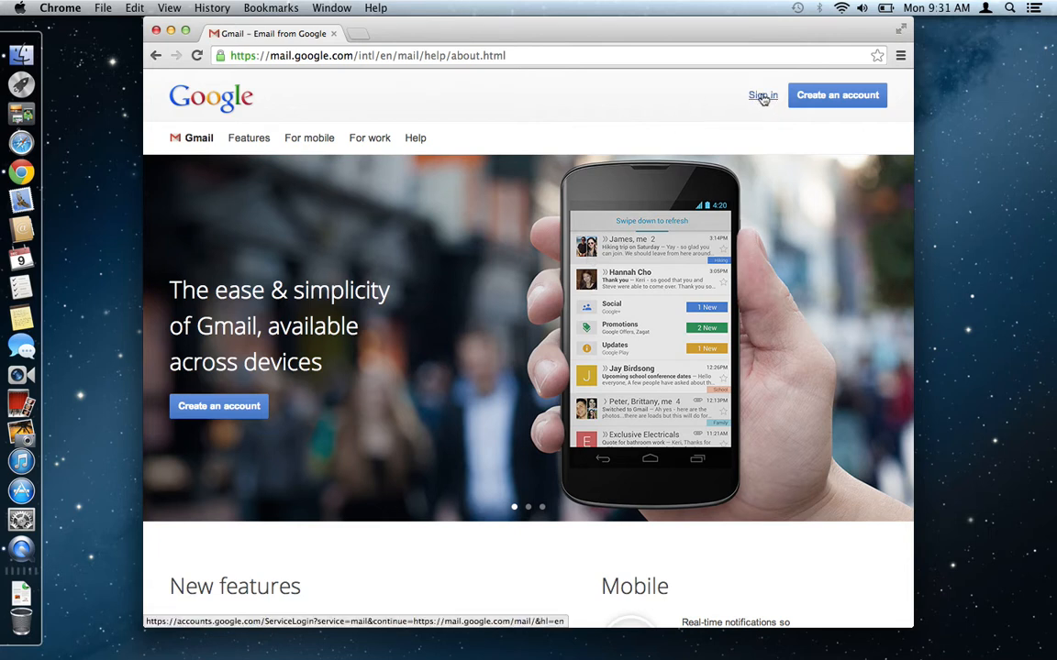
click(763, 96)
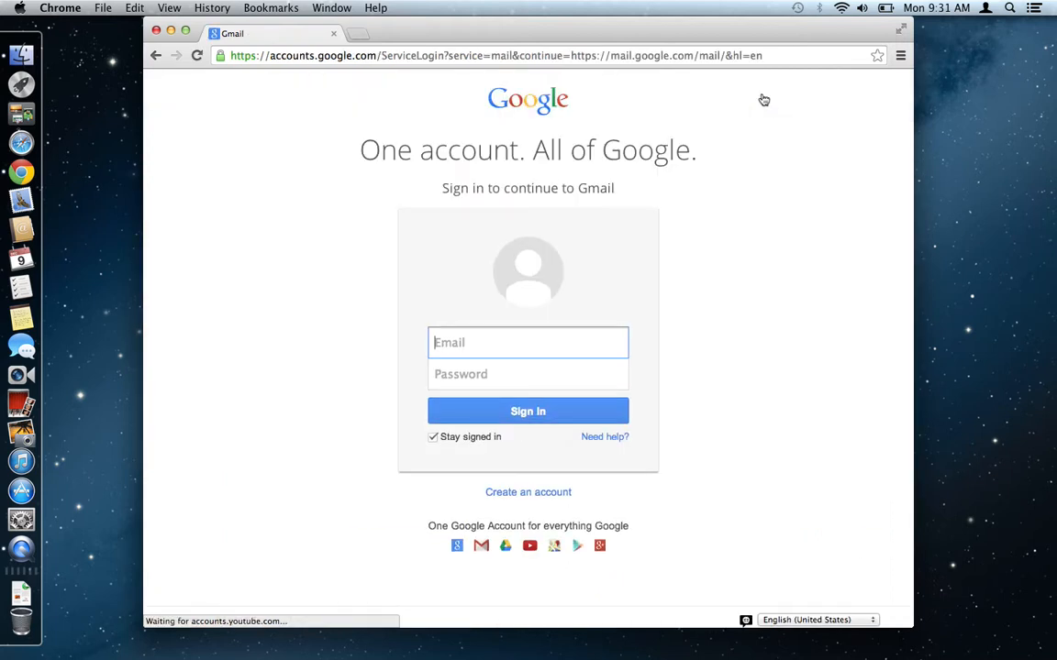
mouse_move(683, 327)
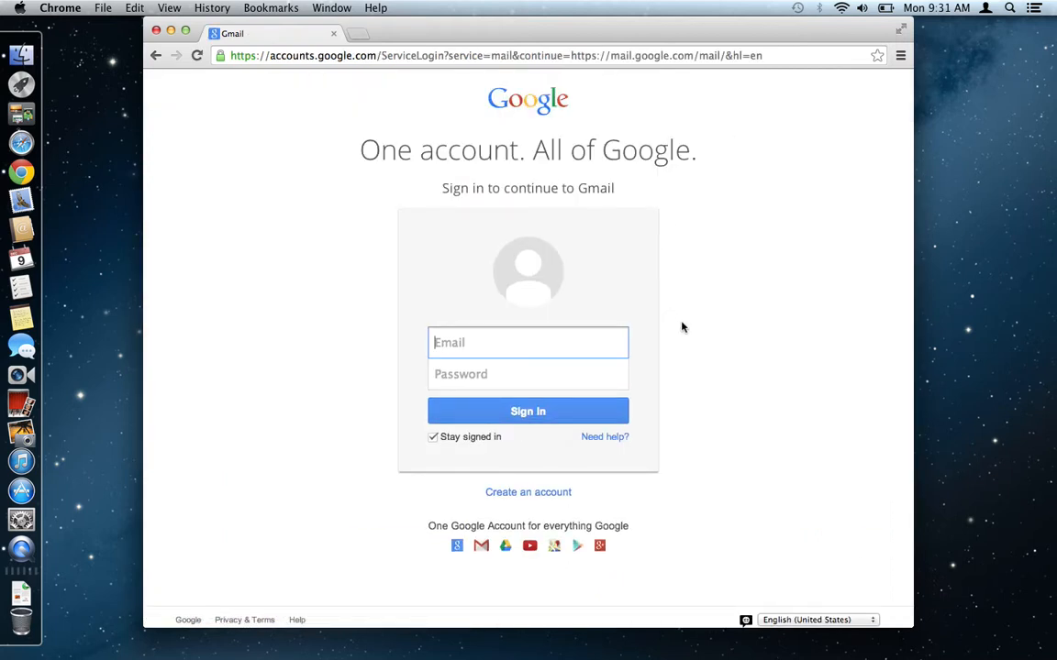
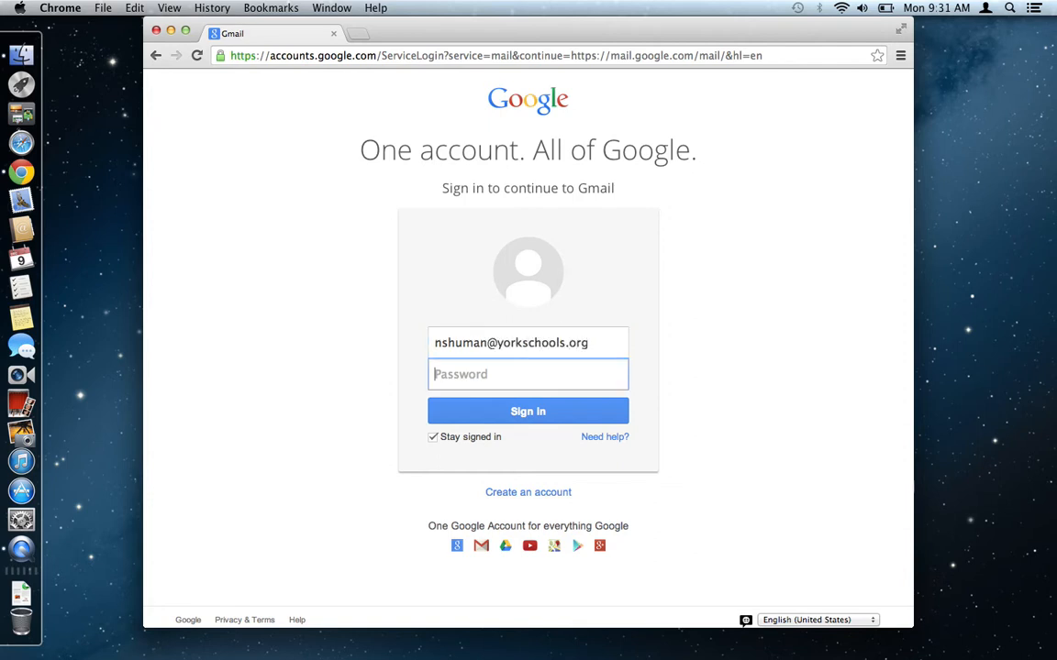
text(•••••)
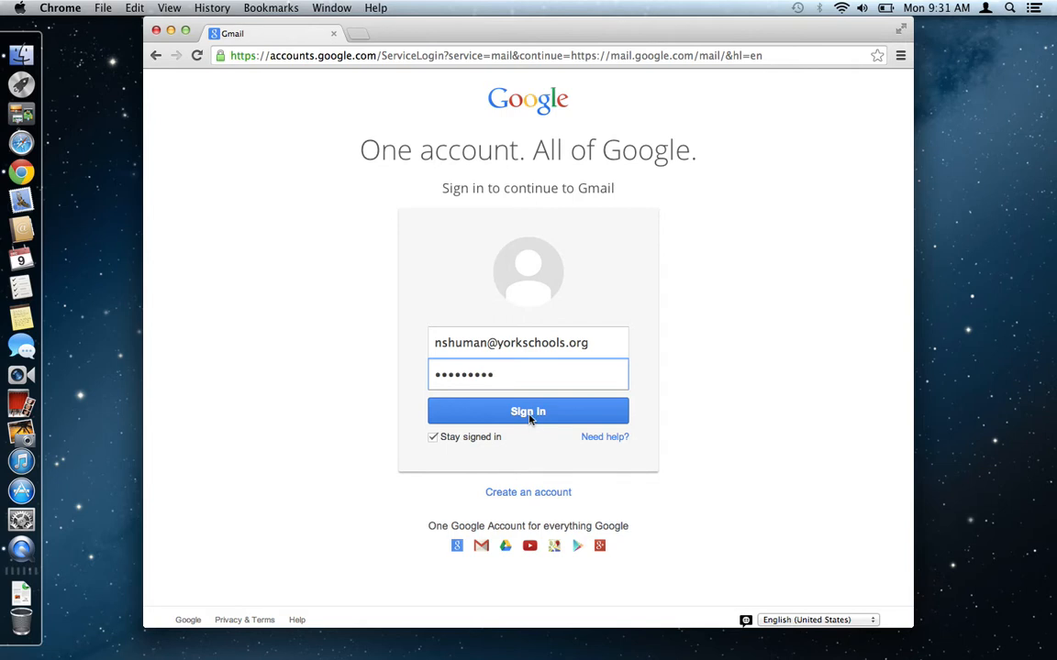
click(528, 411)
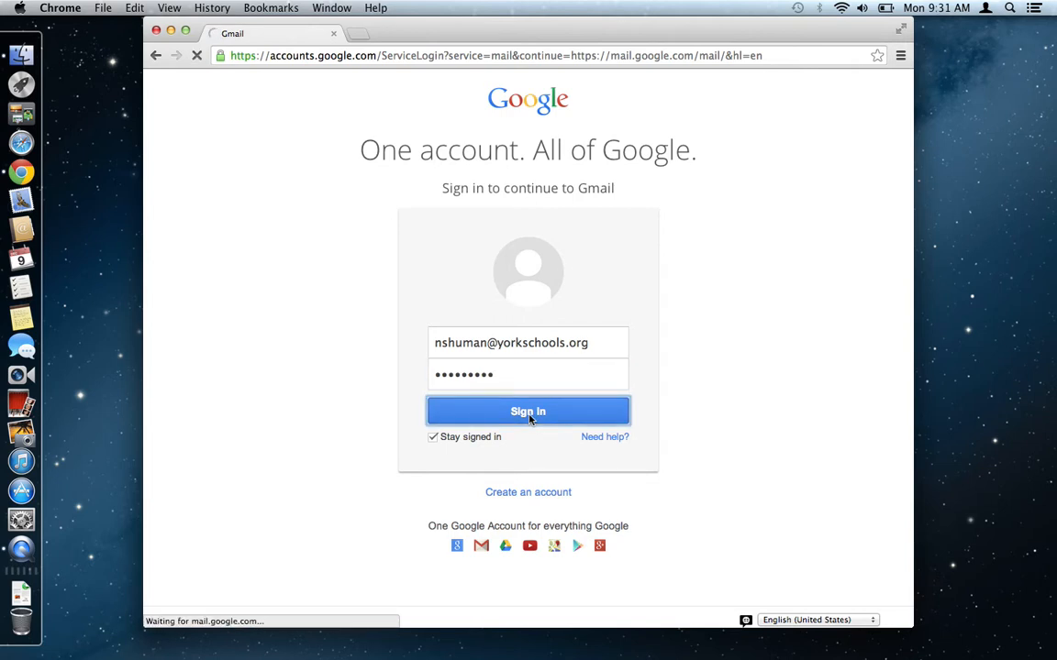
click(527, 411)
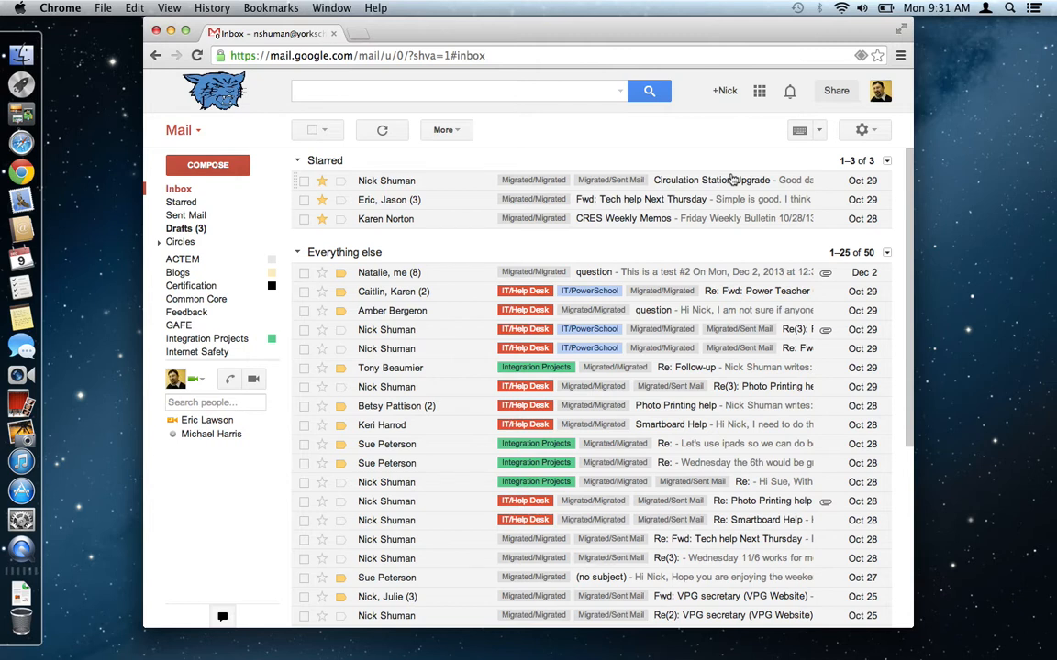
mouse_move(749, 125)
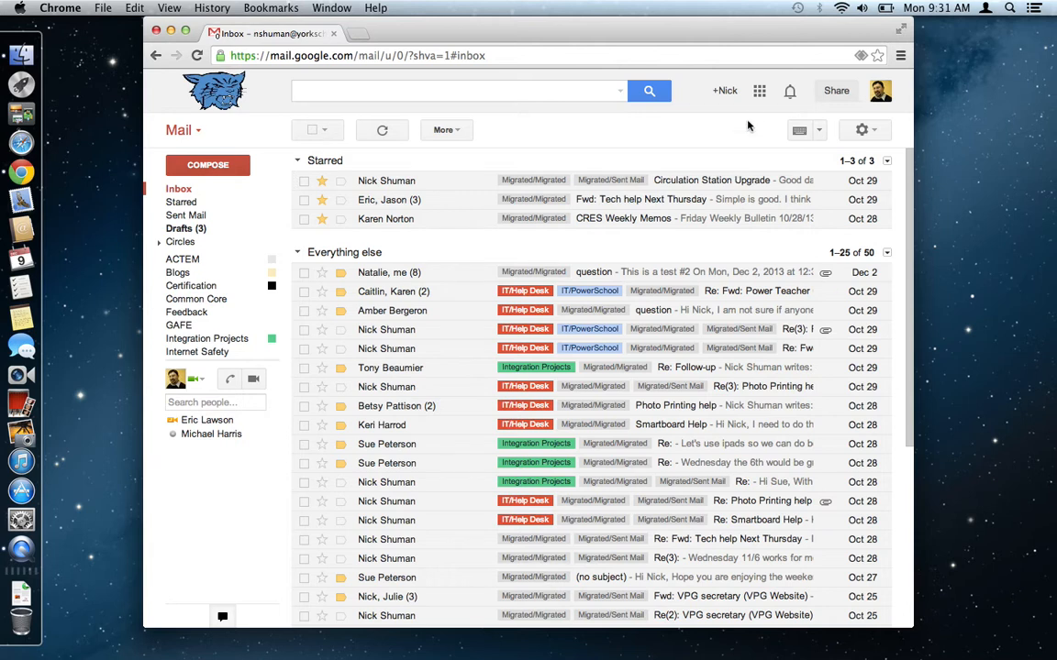
mouse_move(760, 91)
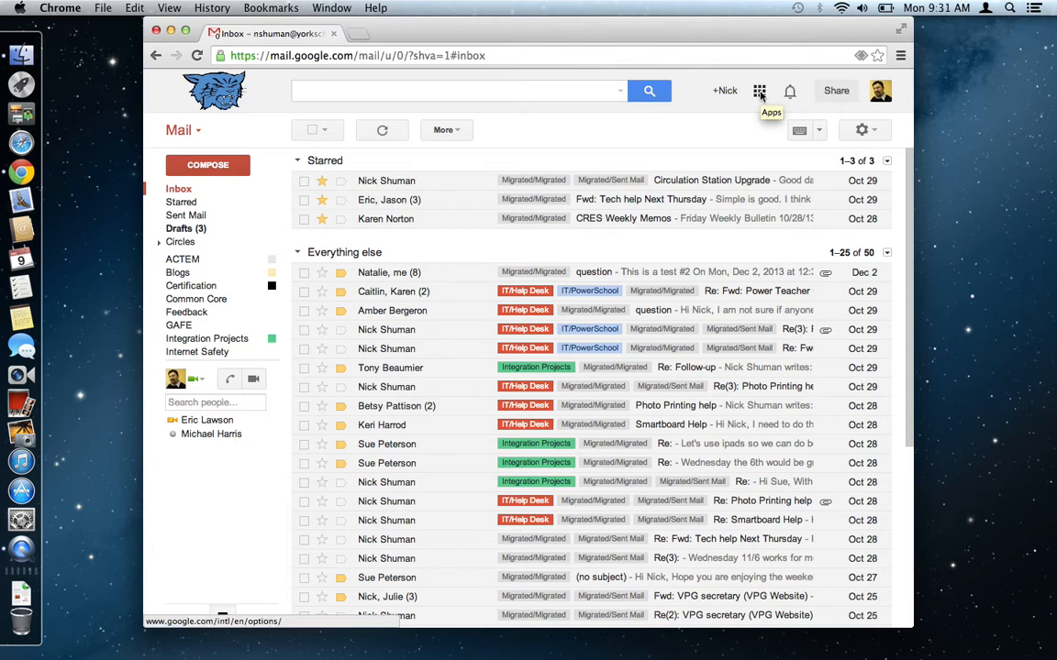
Open Google Calendar in a new tab from the Google apps grid
click(759, 91)
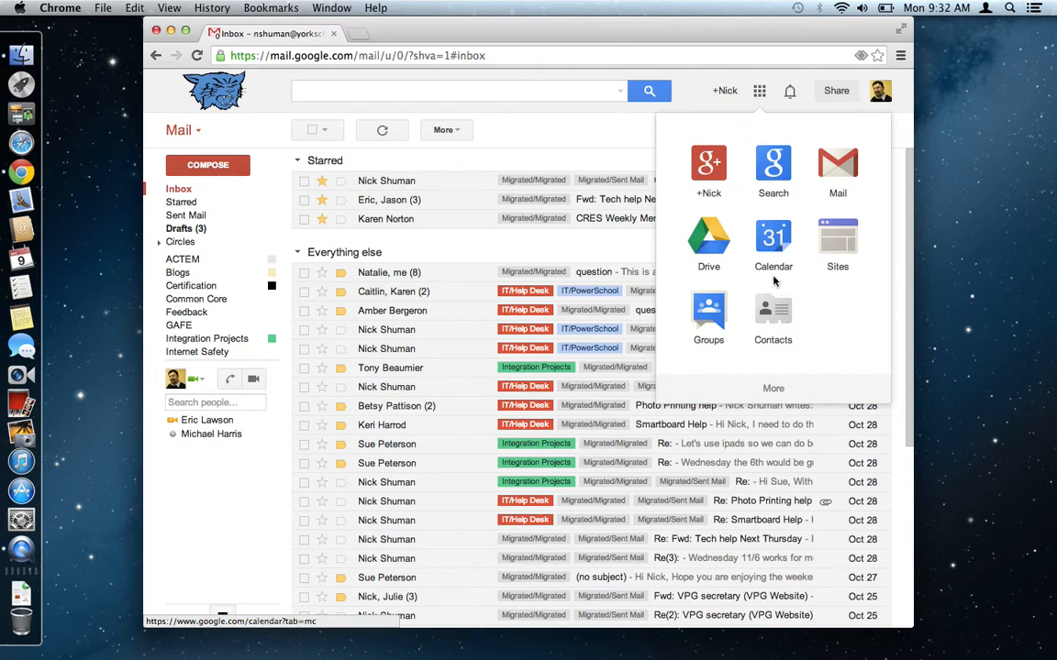
click(772, 239)
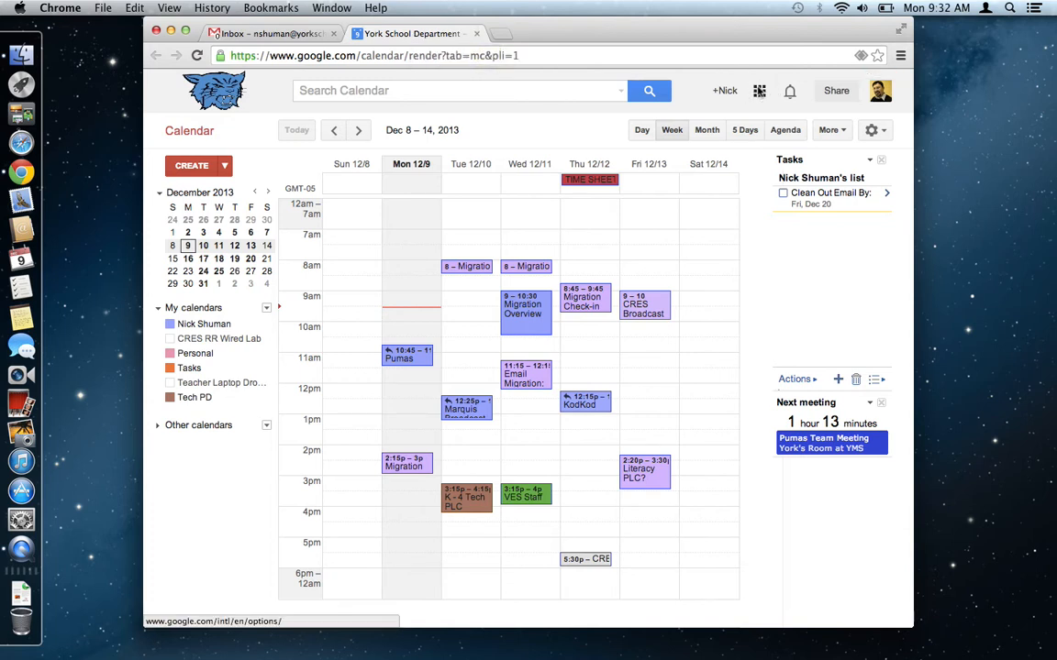
Open Google Drive from the apps grid, then check the Gmail, Calendar and Drive tabs
click(759, 90)
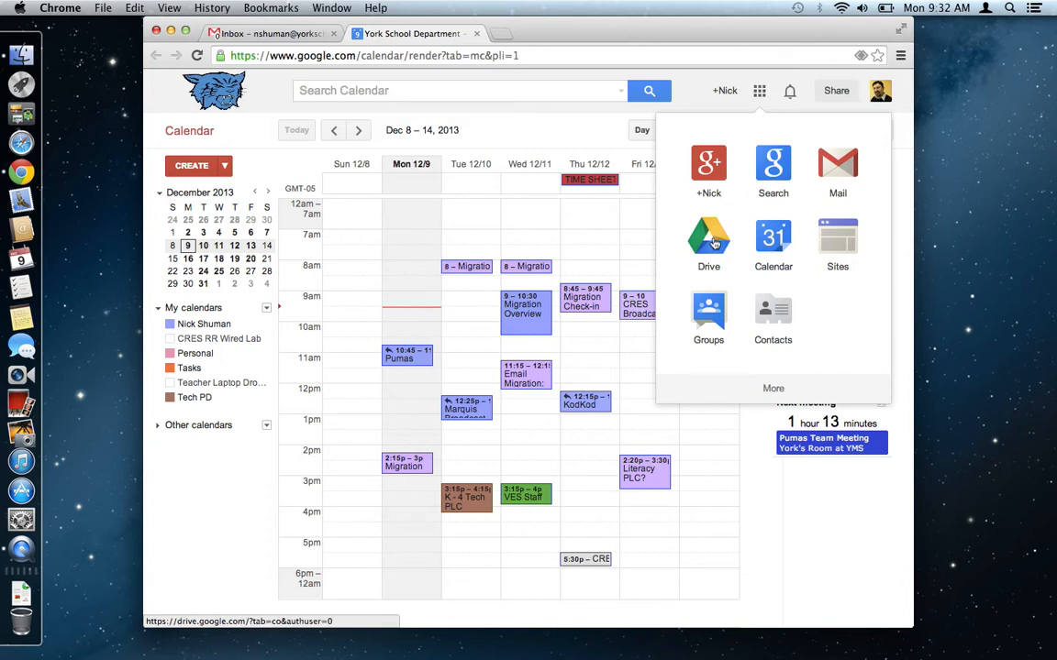
click(708, 238)
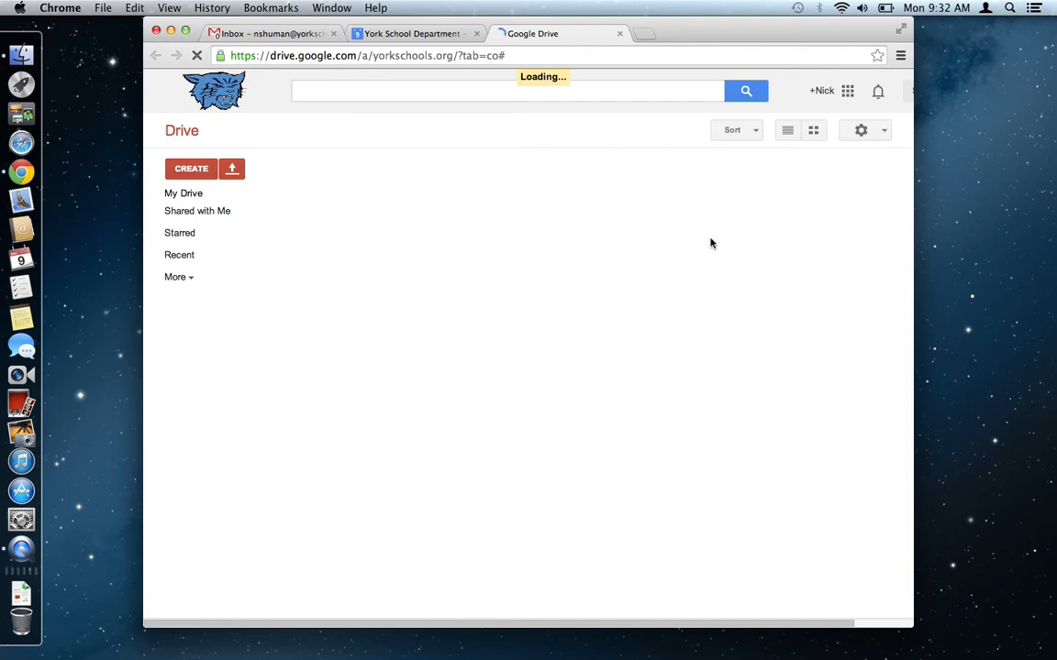
click(271, 33)
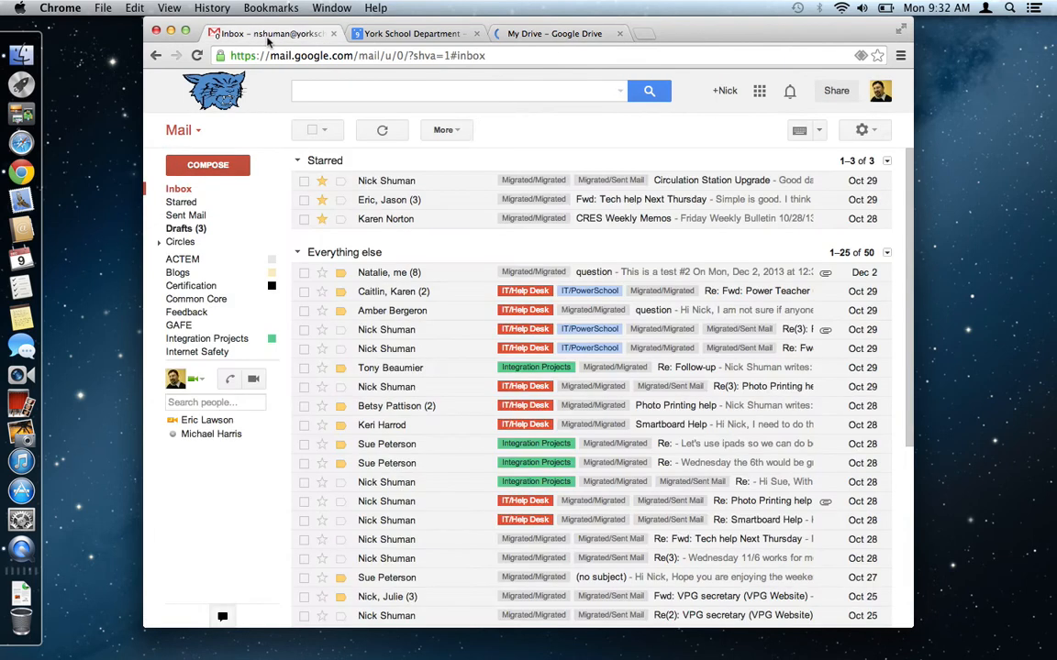
click(412, 34)
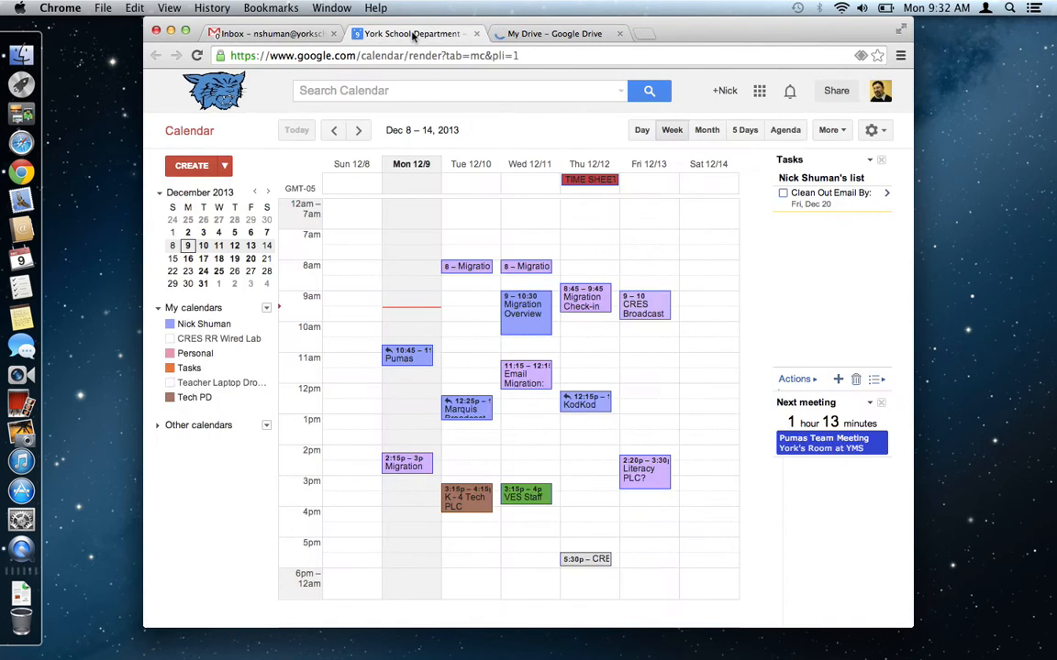
click(554, 34)
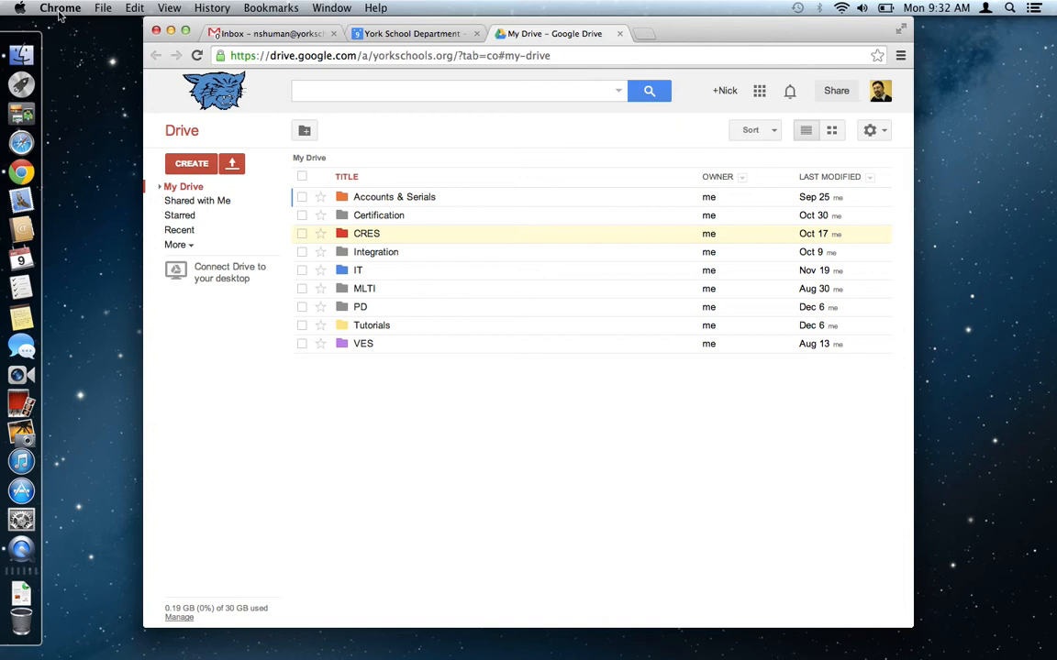
click(61, 7)
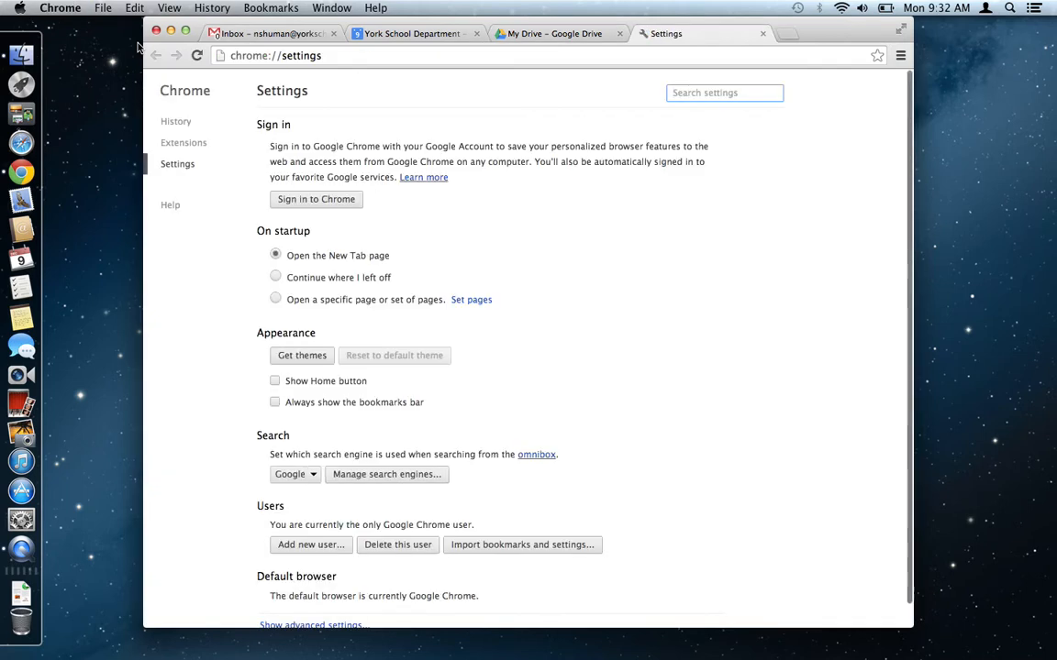
mouse_move(255, 240)
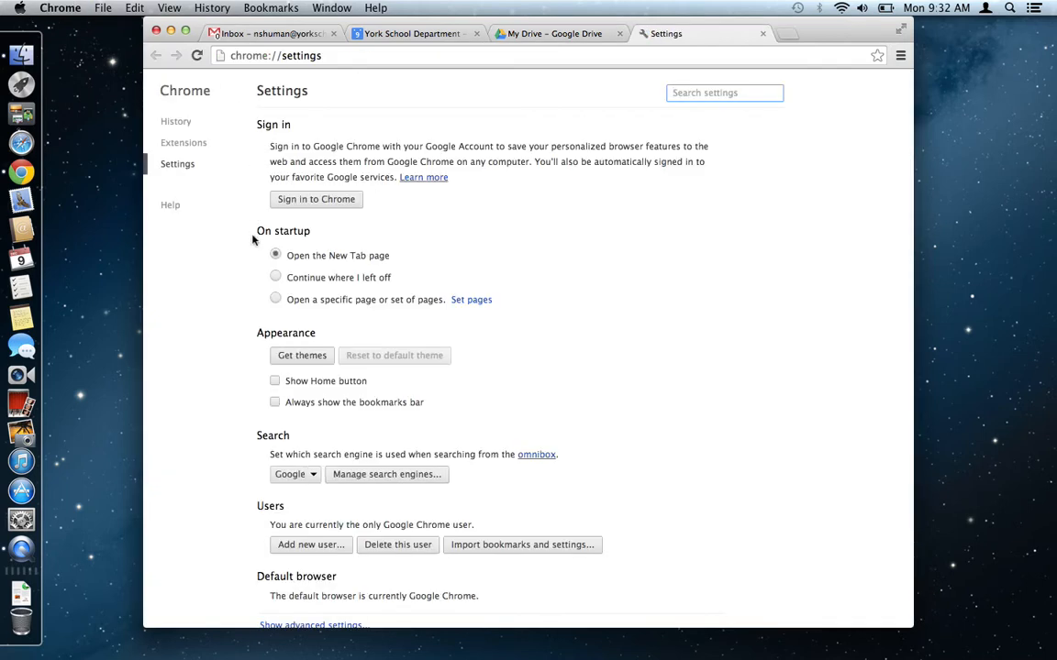
mouse_move(316, 236)
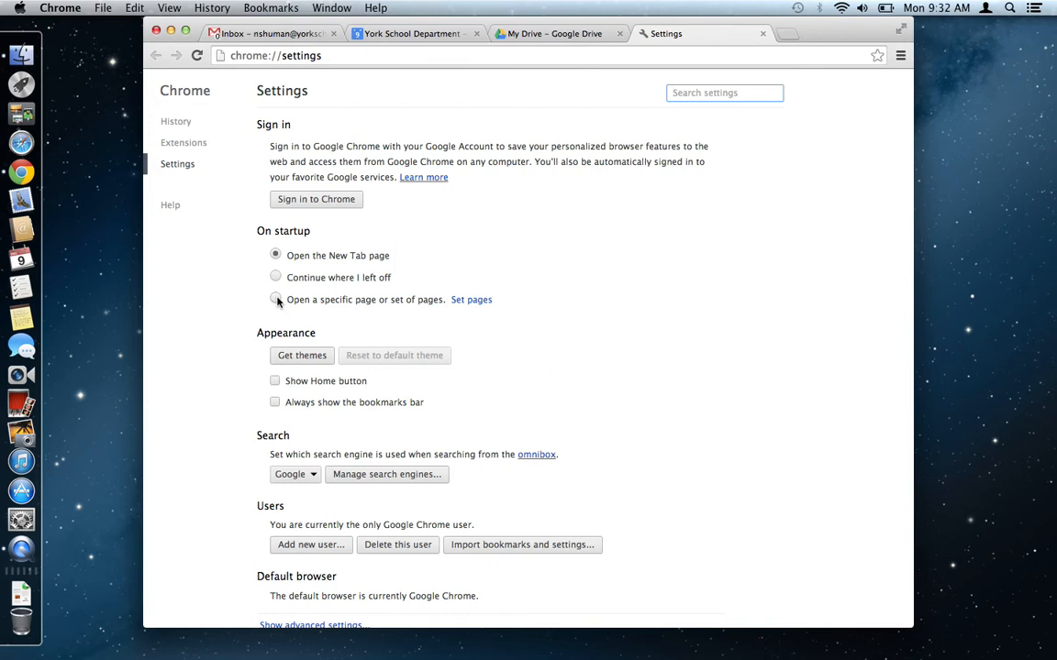
Under On startup, choose 'Open a specific page or set of pages' and open Set pages
click(275, 299)
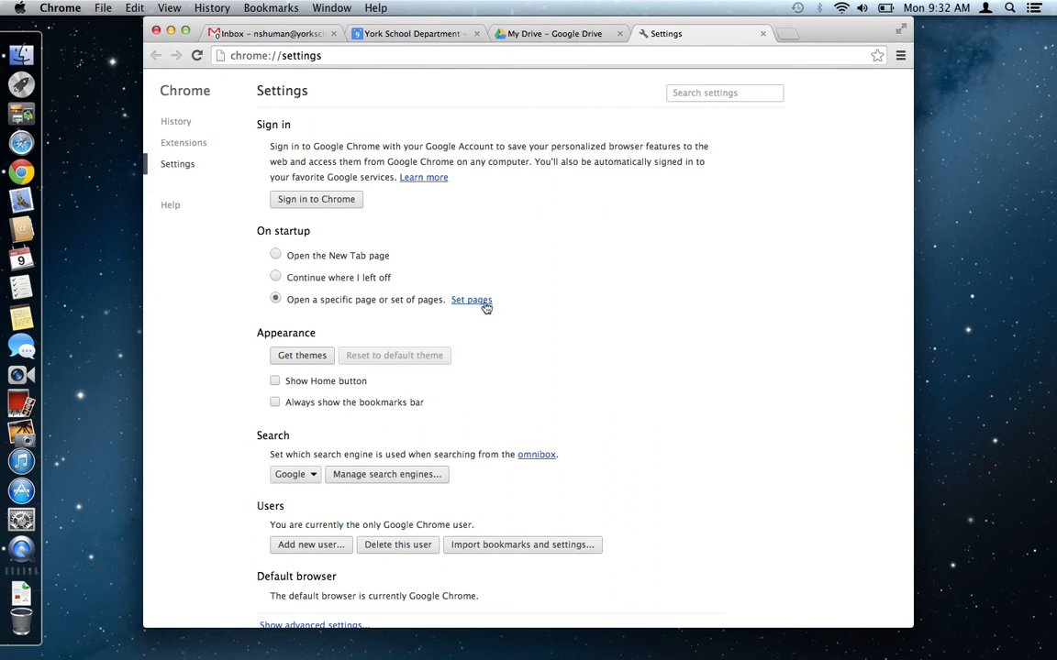
click(471, 300)
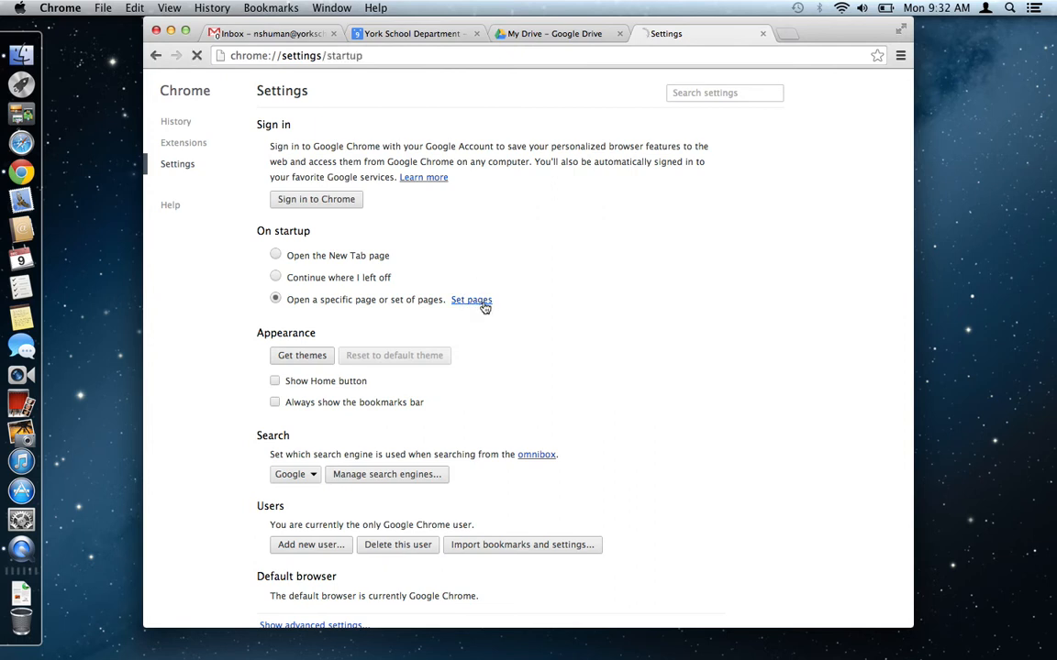
click(471, 300)
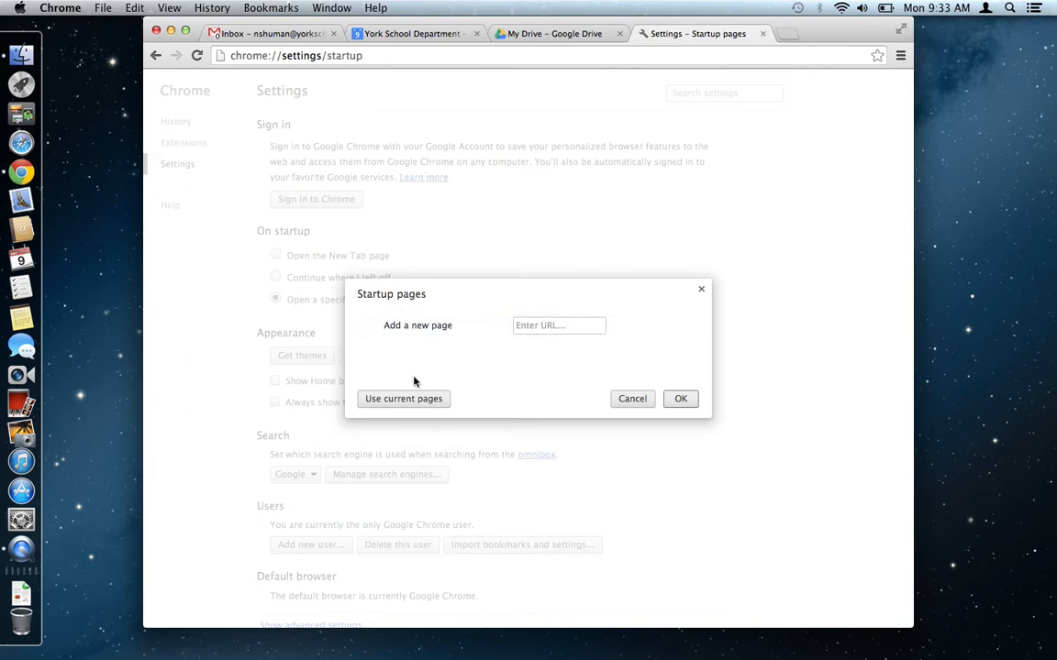
Use the current Gmail, Calendar and Drive tabs as startup pages and confirm with OK
click(404, 398)
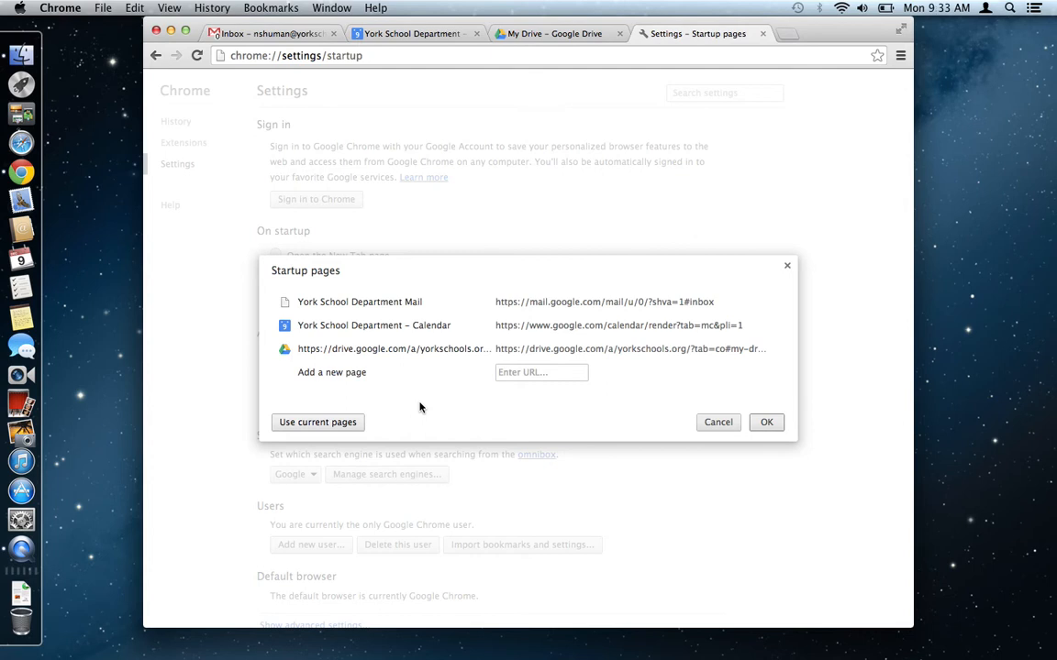
mouse_move(359, 301)
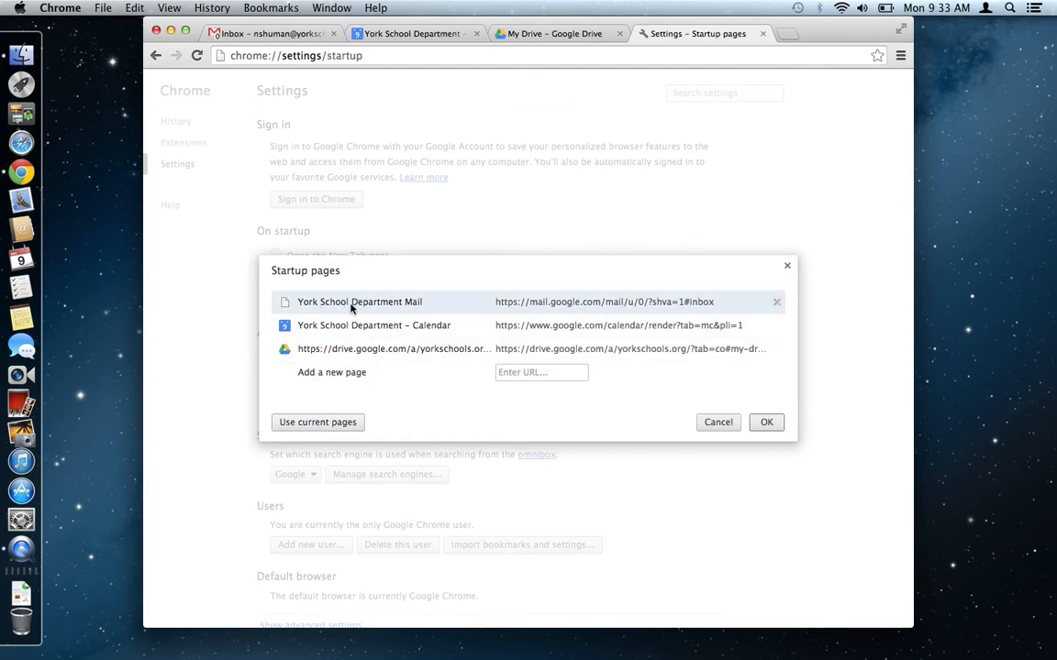
mouse_move(373, 325)
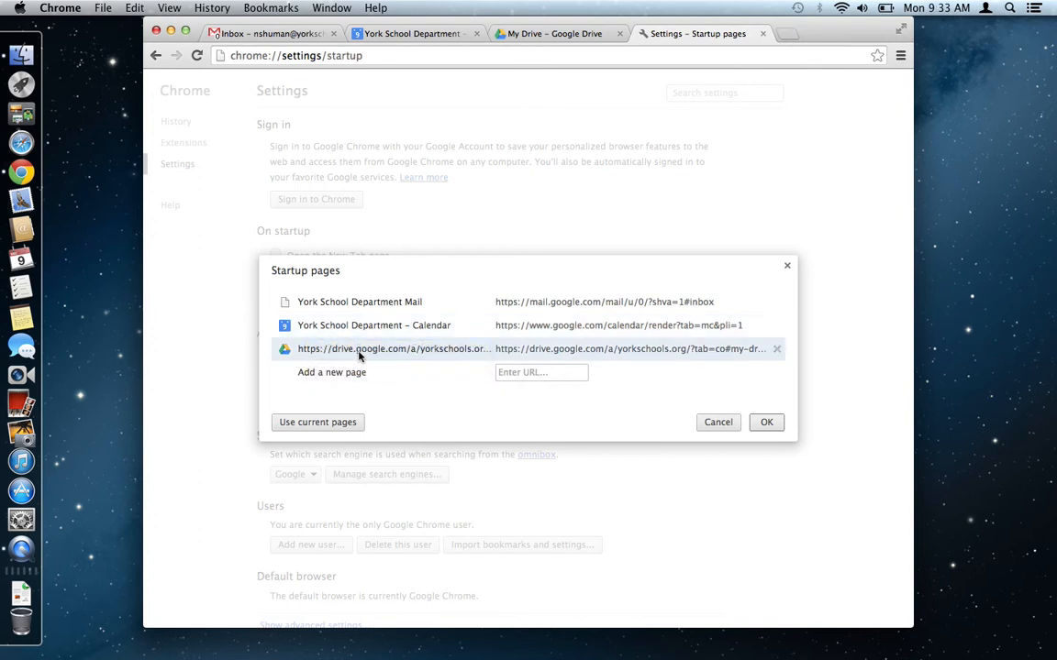
mouse_move(755, 417)
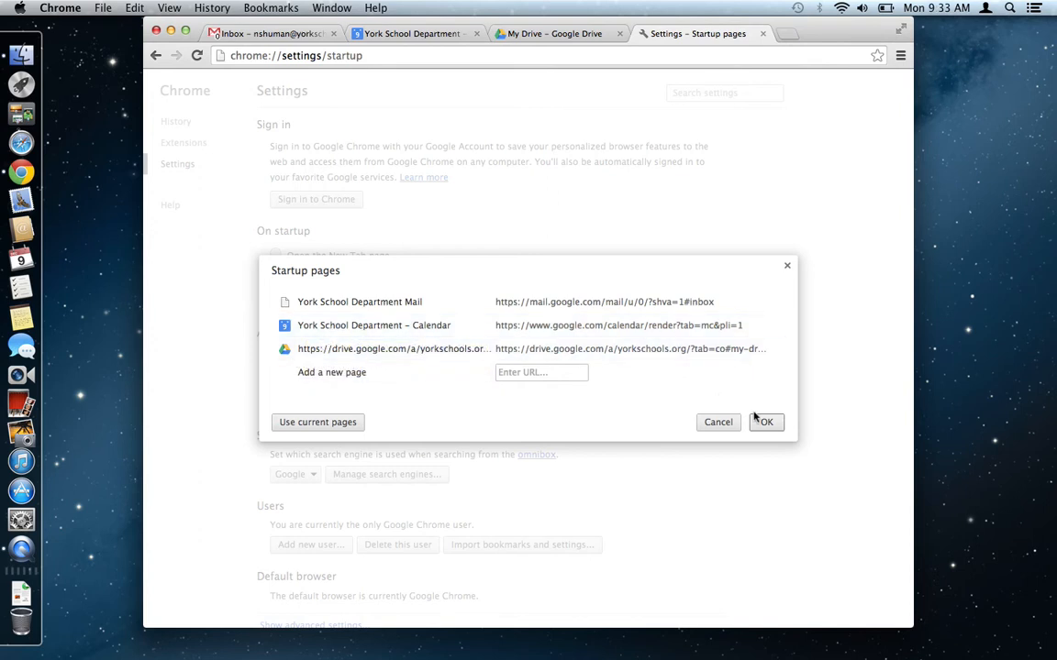
click(764, 422)
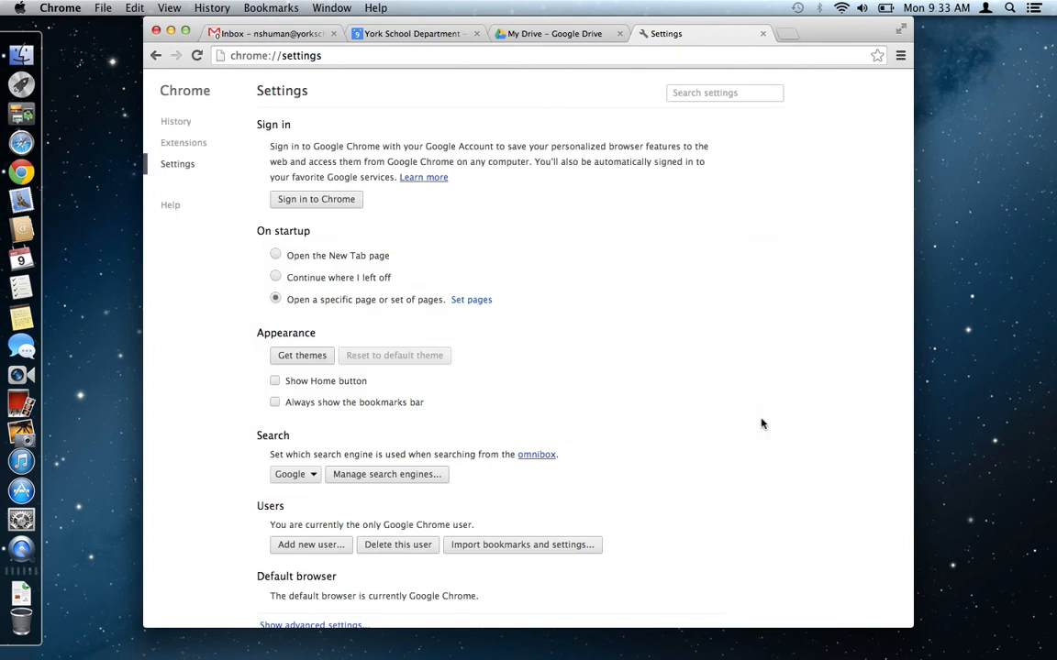
mouse_move(784, 71)
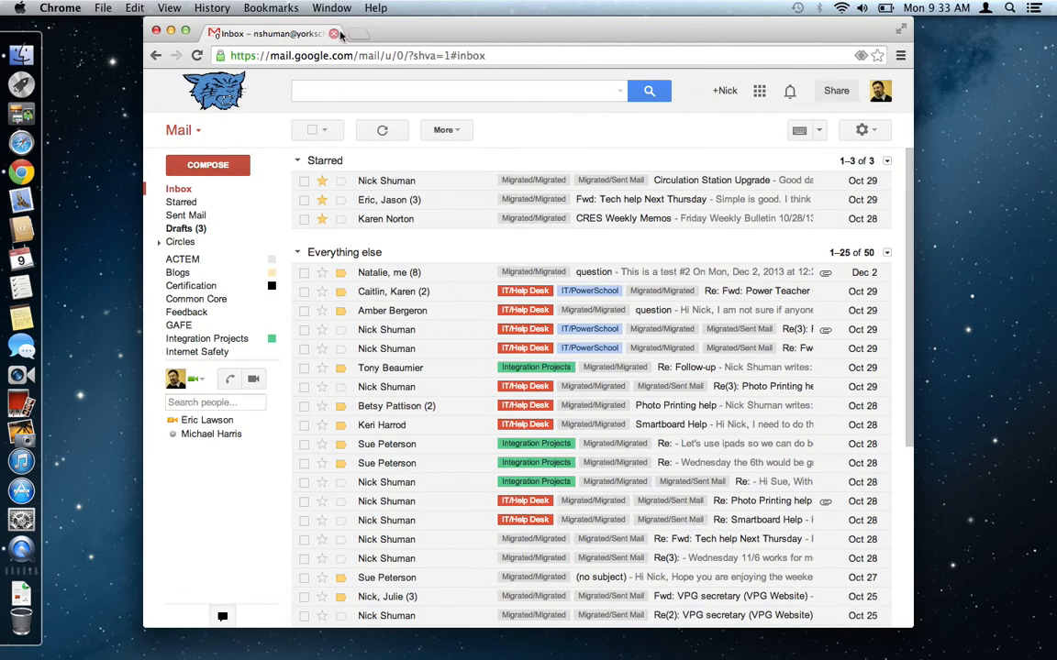
Close the remaining tabs so Google Chrome quits
click(61, 8)
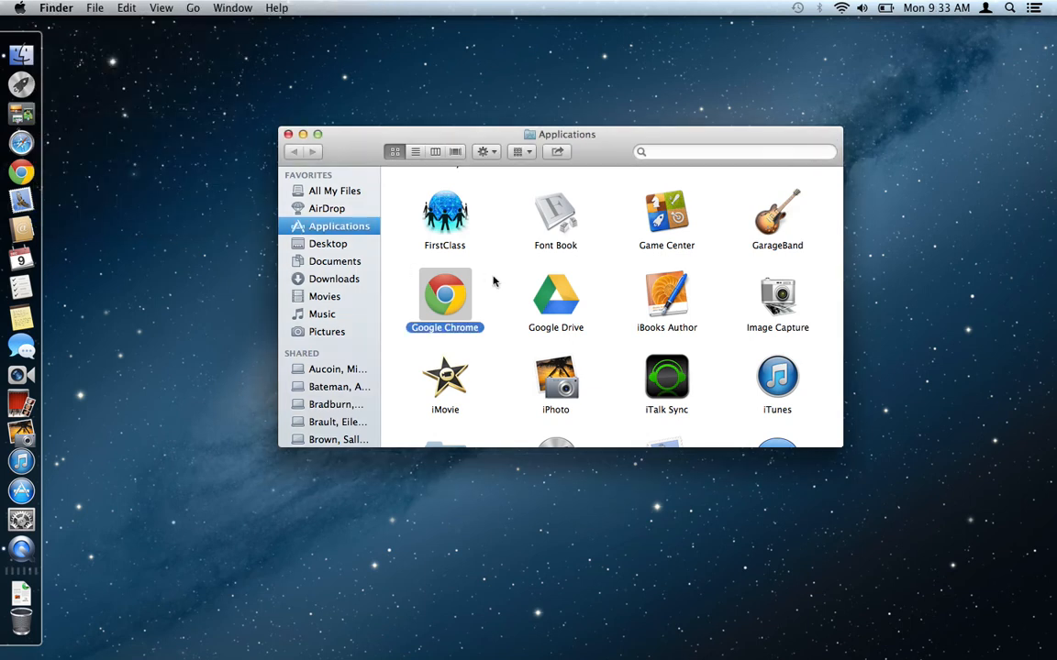
Relaunch Chrome from Applications and verify the Calendar and Drive tabs opened automatically
click(444, 298)
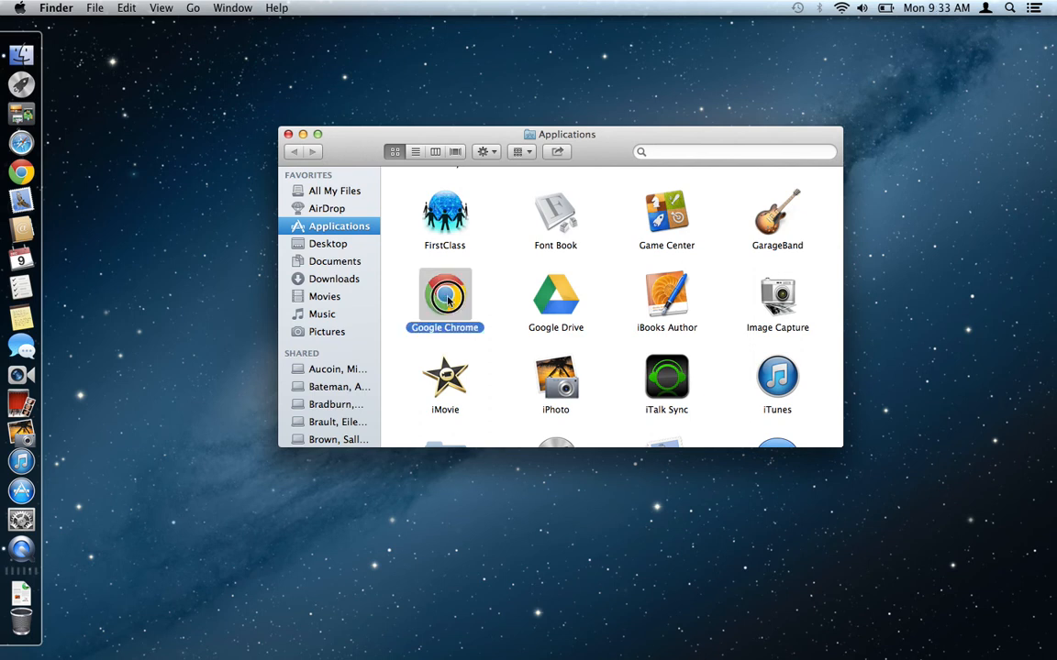
double_click(444, 297)
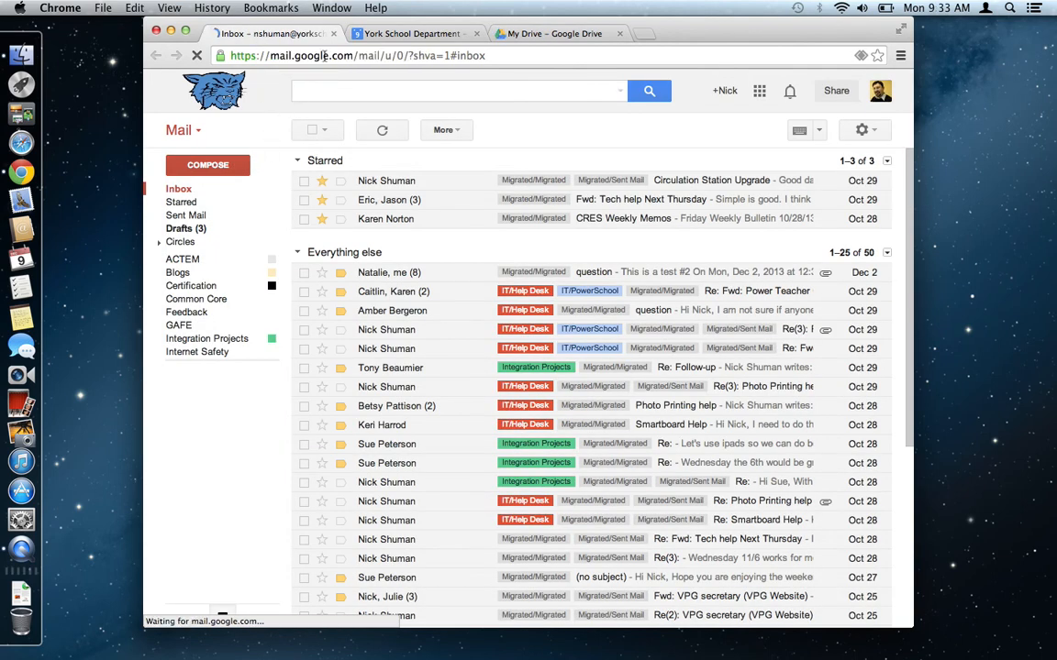
click(413, 34)
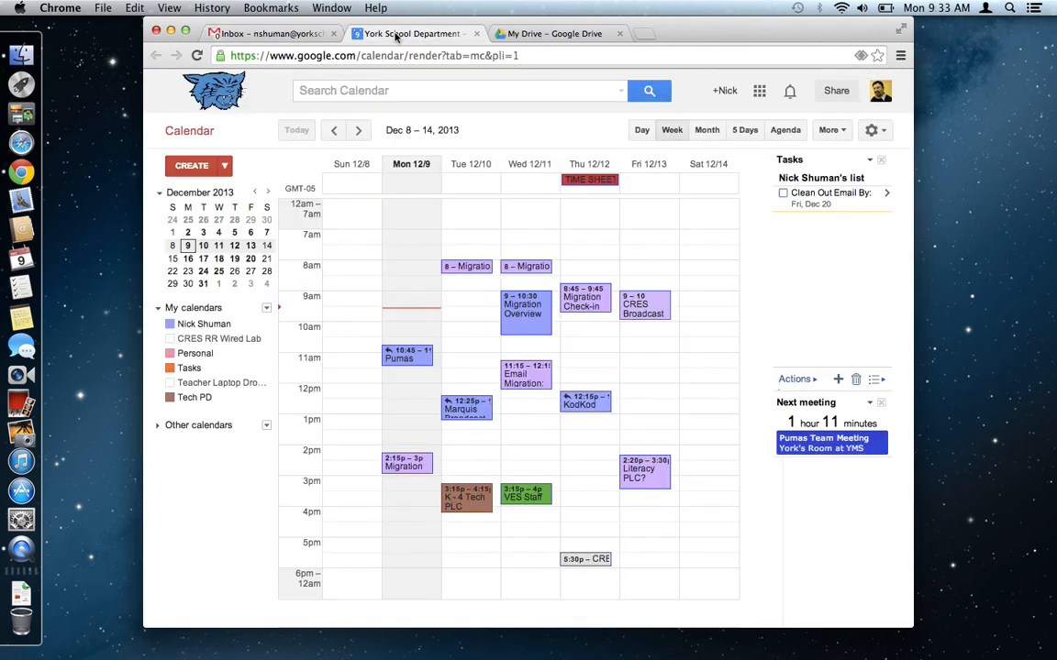
click(550, 33)
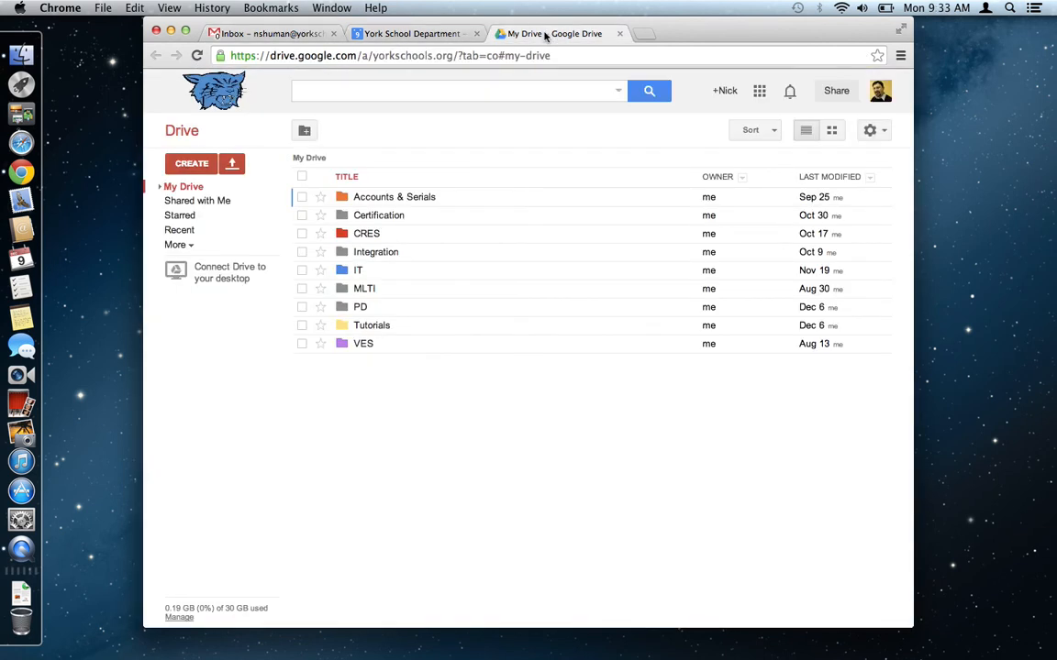